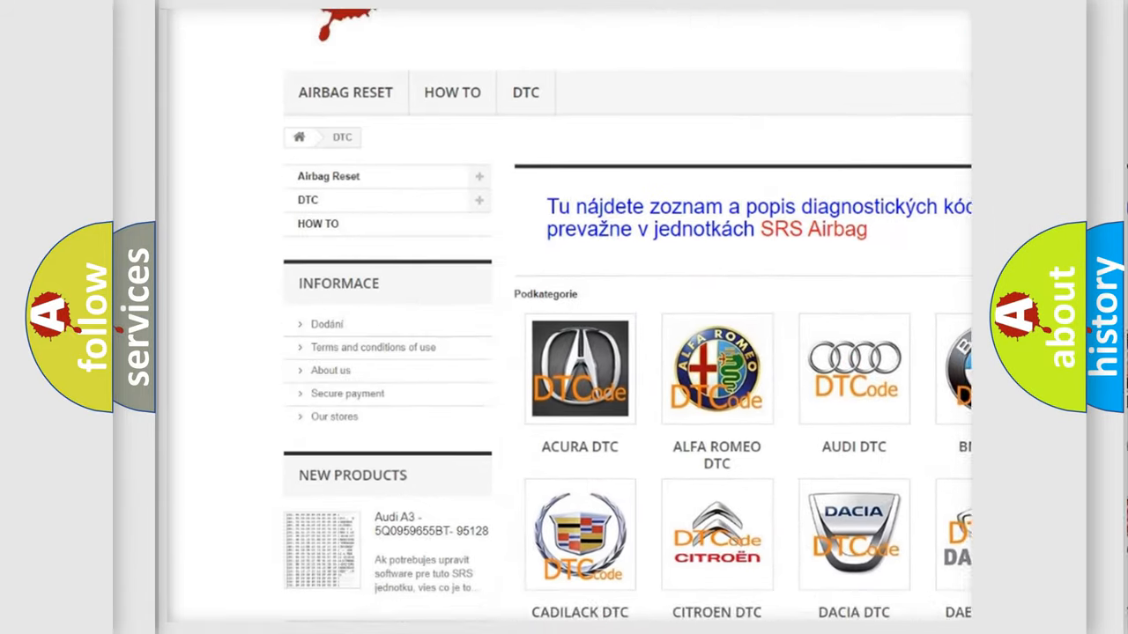
scroll(down, 3)
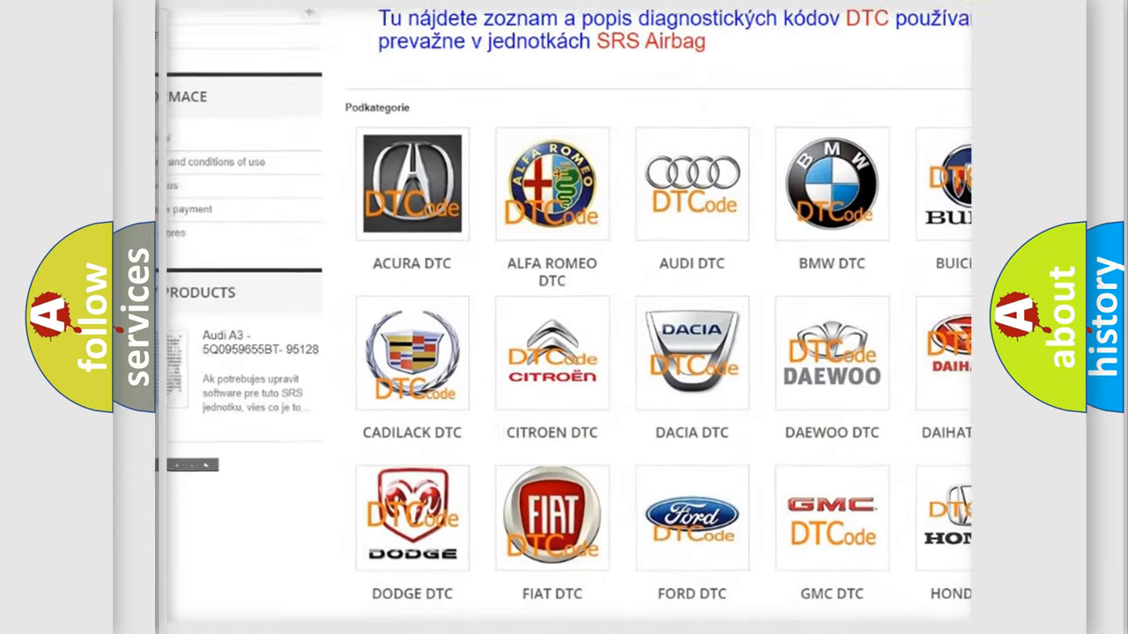